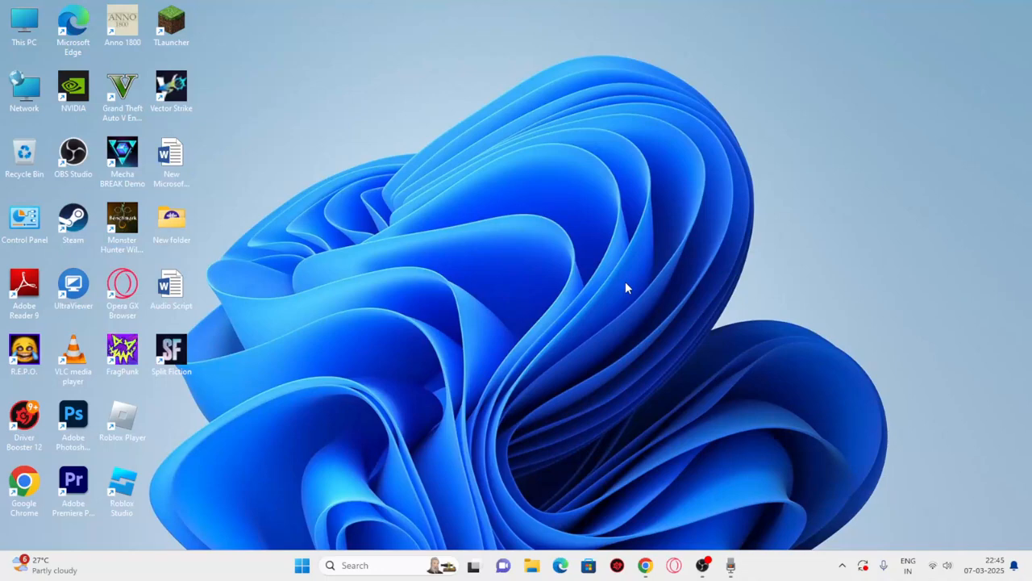
pyautogui.moveTo(645, 565)
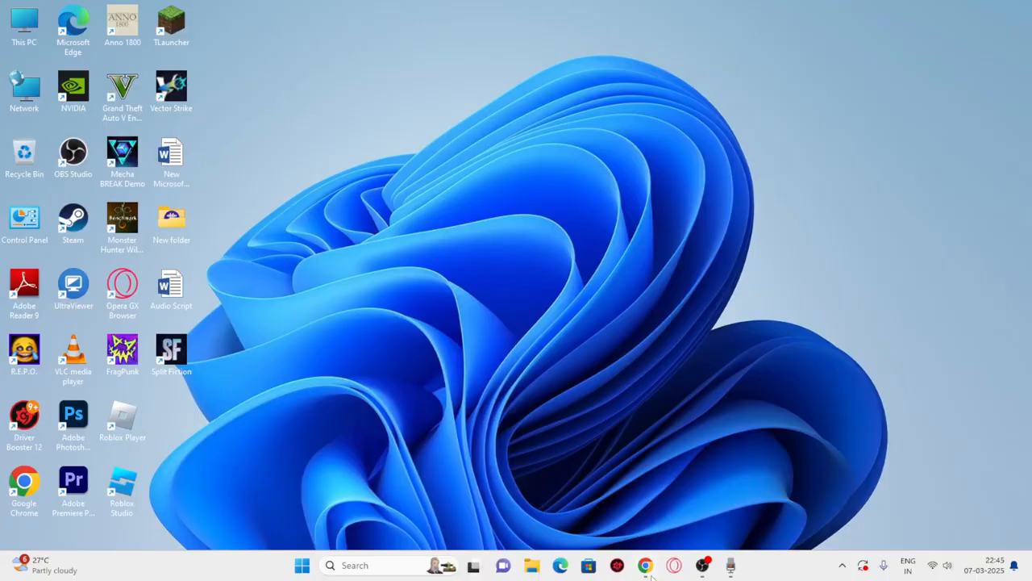
# - Search for 'registry Editor' from the taskbar after viewing the ms-gamingoverlay error page
pyautogui.click(646, 565)
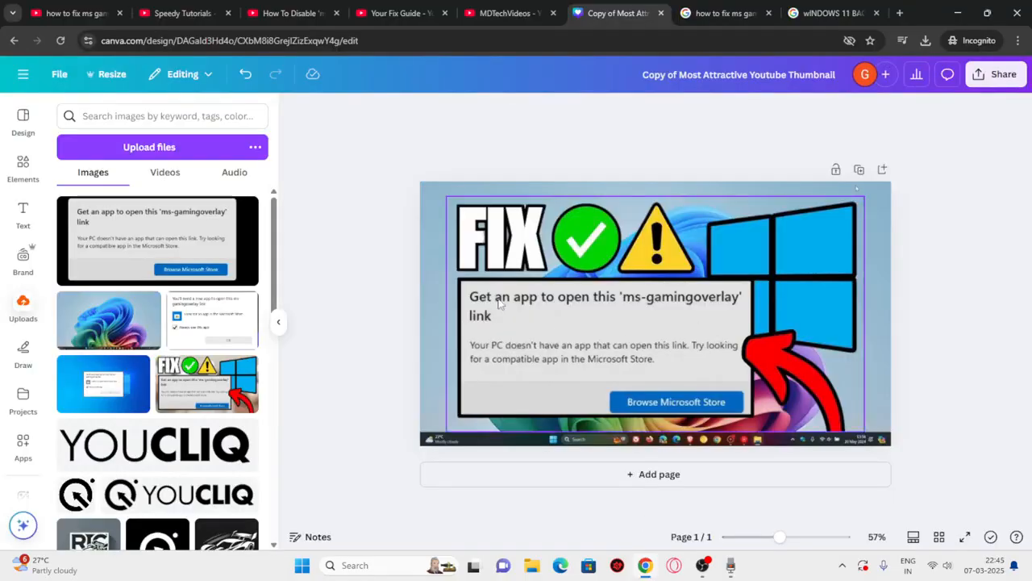
pyautogui.moveTo(638, 310)
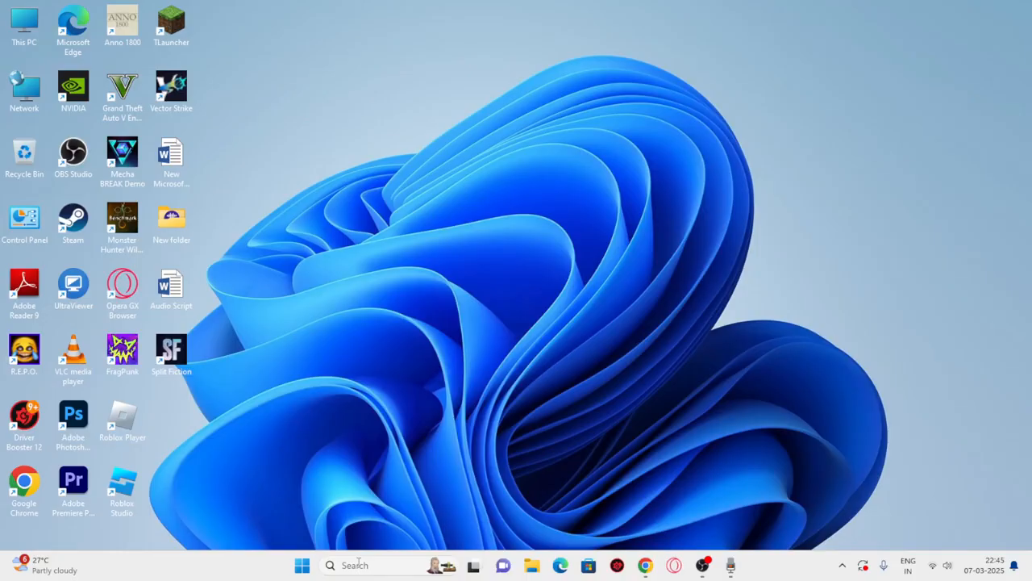
pyautogui.write('registry Editor')
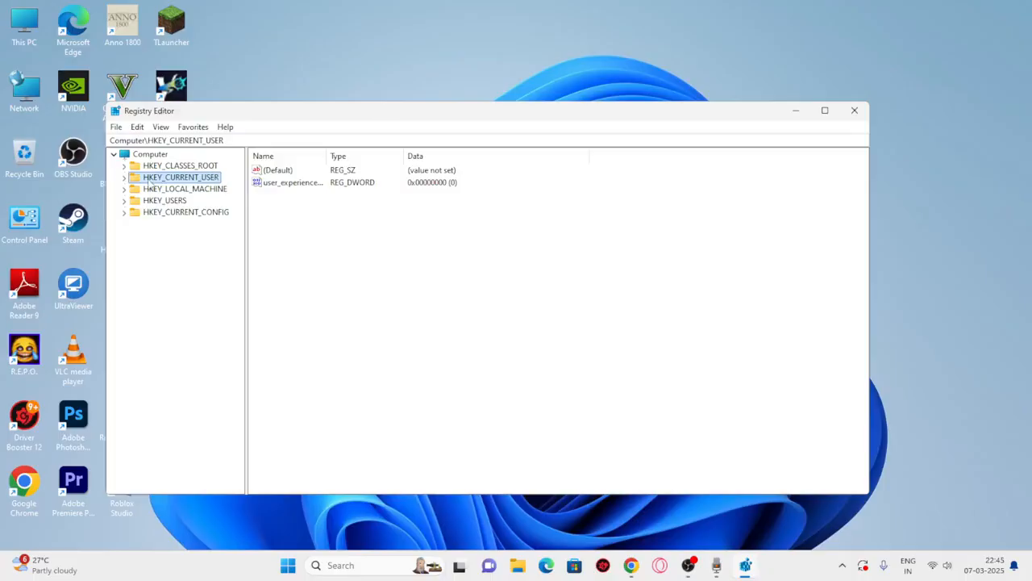
pyautogui.moveTo(211, 194)
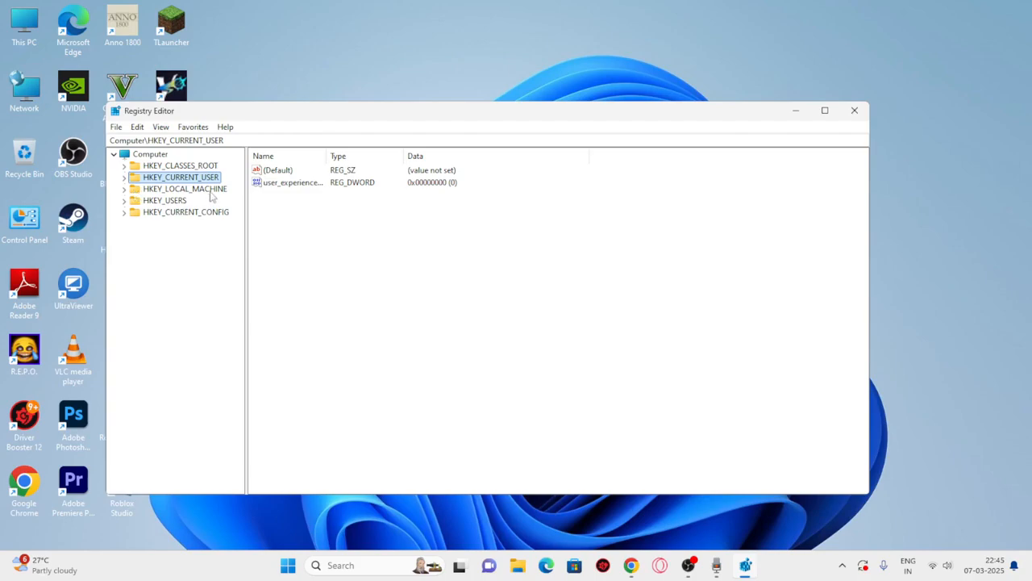
pyautogui.moveTo(171, 218)
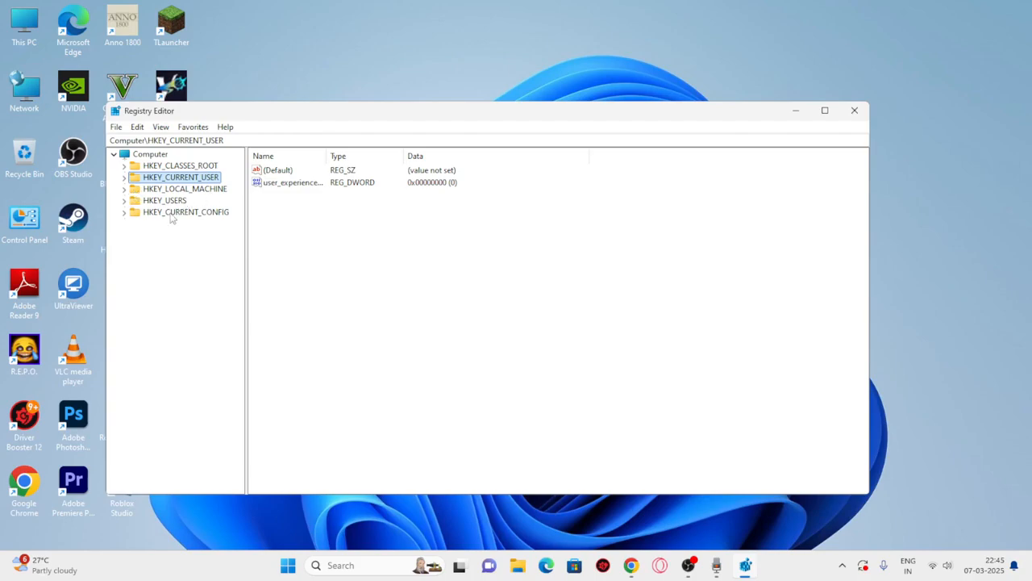
pyautogui.moveTo(223, 218)
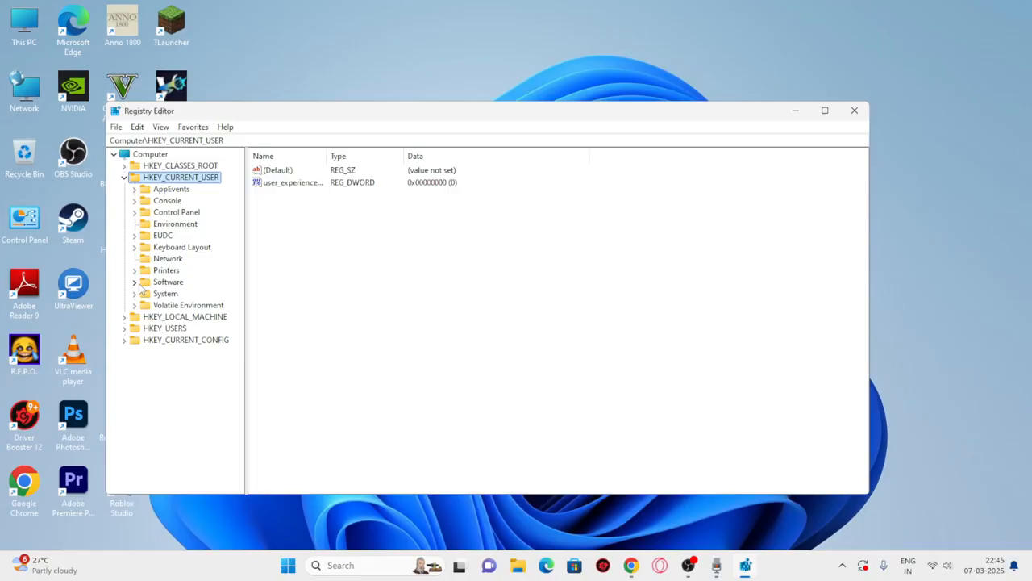
# - Navigate Software > Microsoft > Windows > CurrentVersion and select the GameDVR key to list its values
pyautogui.click(135, 281)
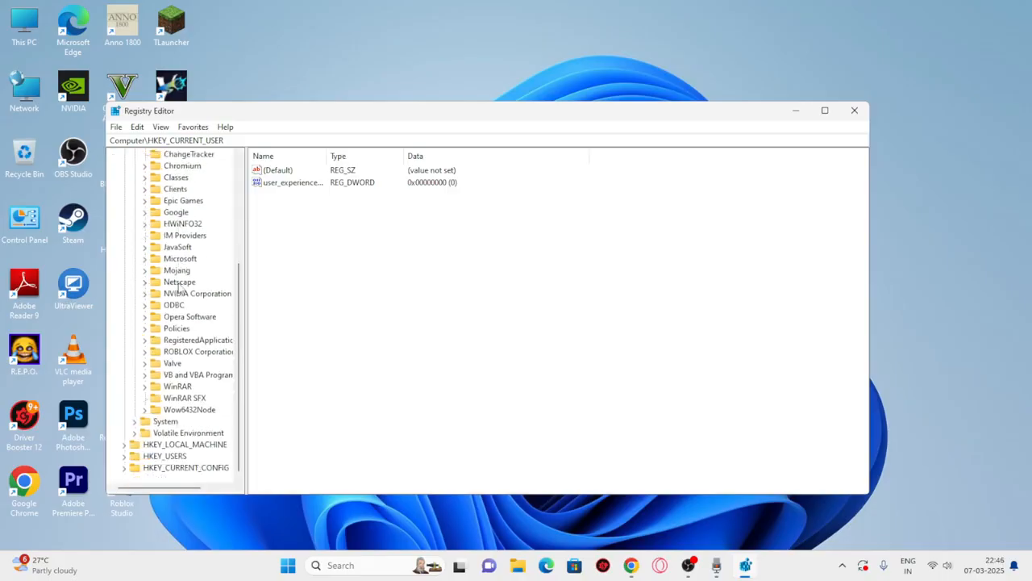
pyautogui.moveTo(183, 220)
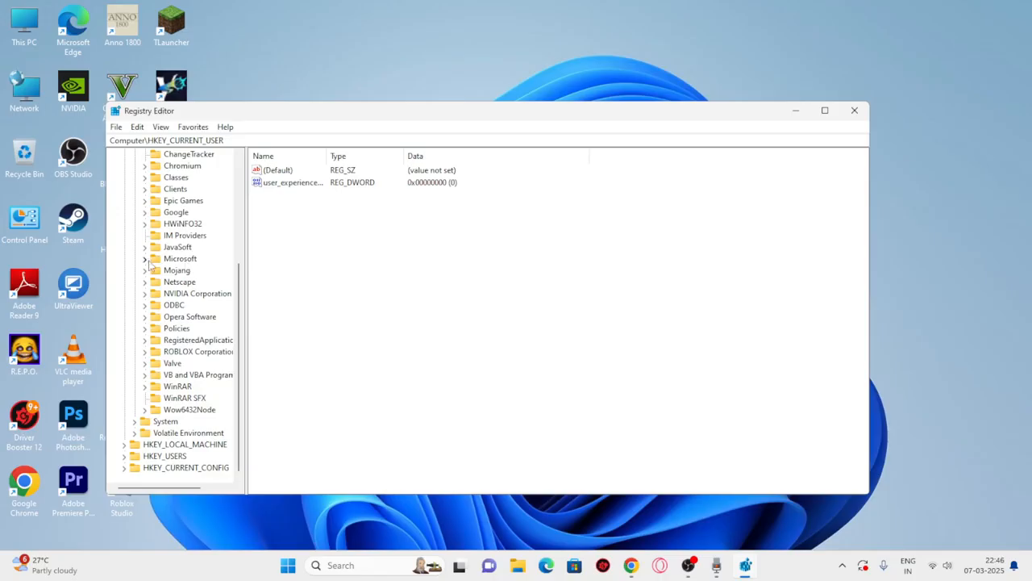
pyautogui.click(145, 258)
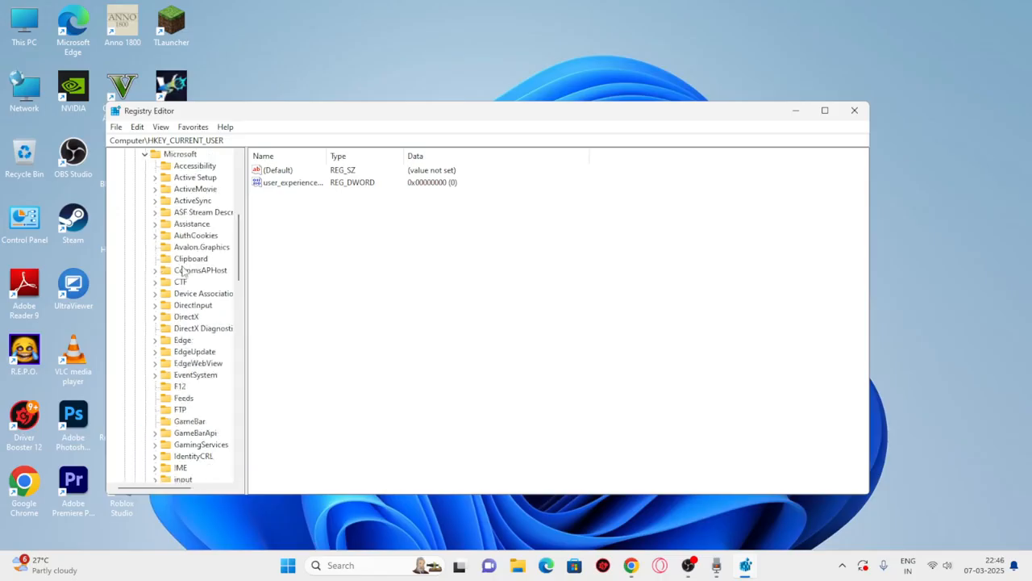
pyautogui.scroll(-3)
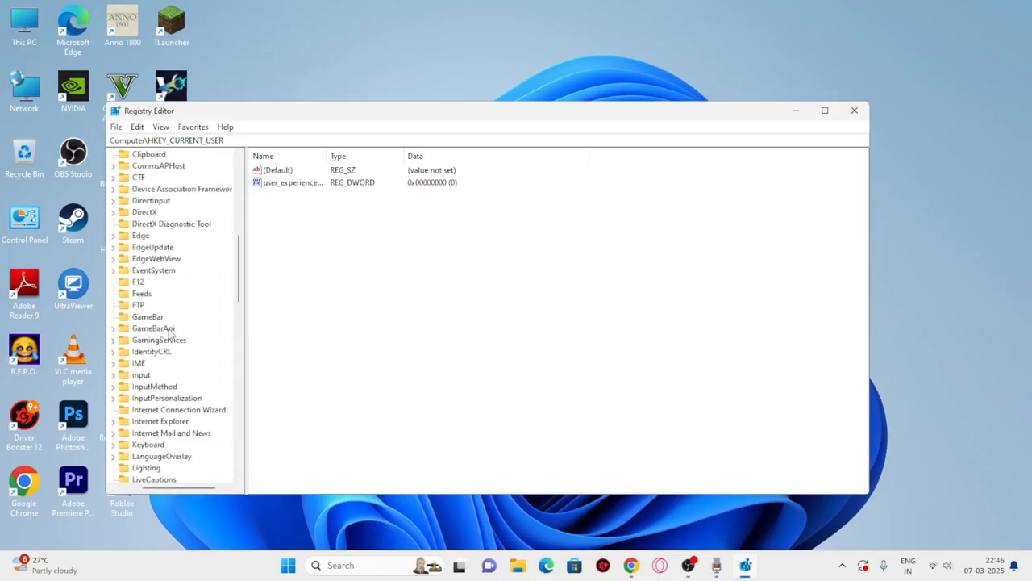
pyautogui.scroll(-3)
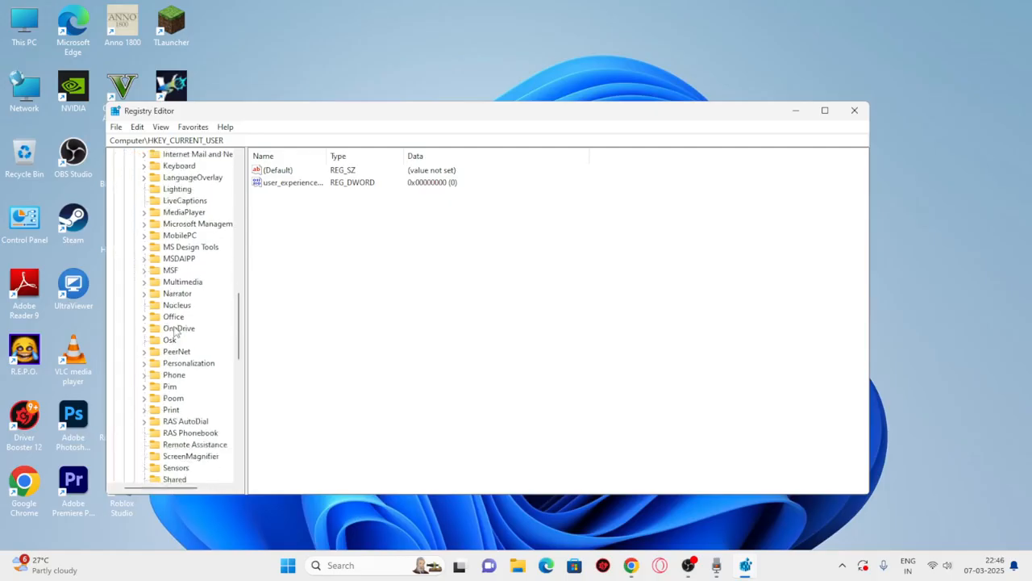
pyautogui.scroll(-3)
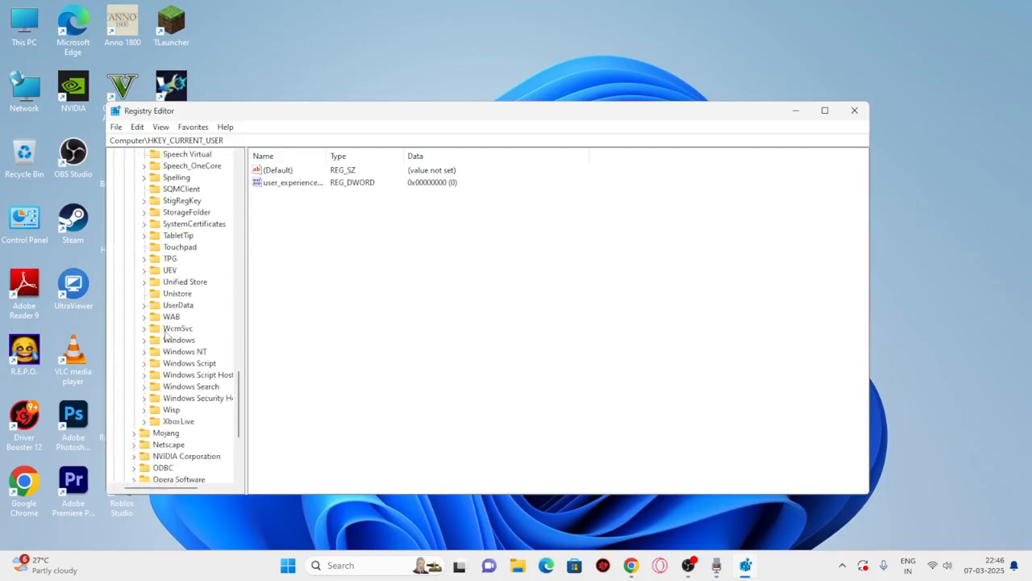
pyautogui.click(144, 339)
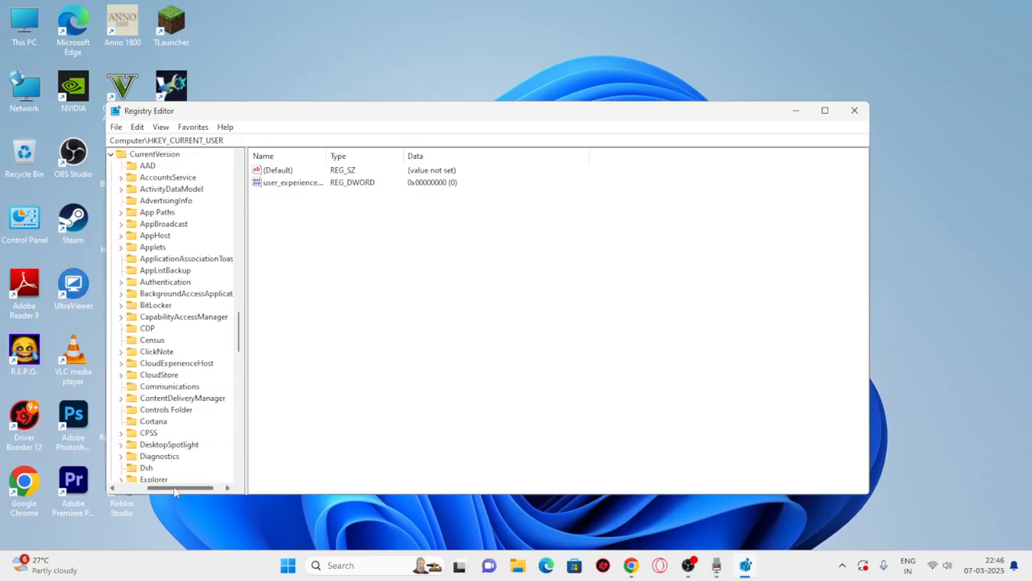
pyautogui.scroll(-3)
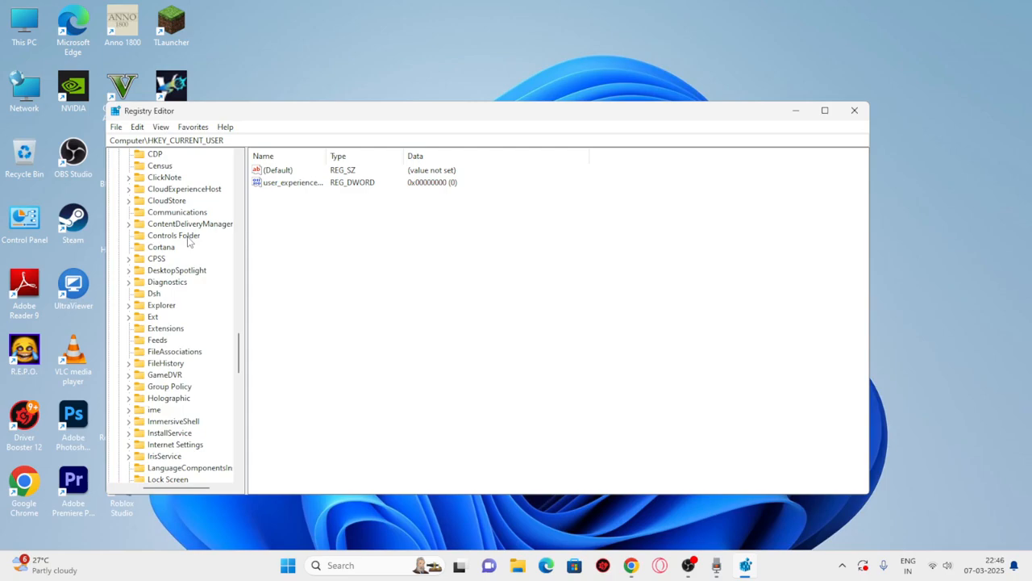
pyautogui.click(164, 304)
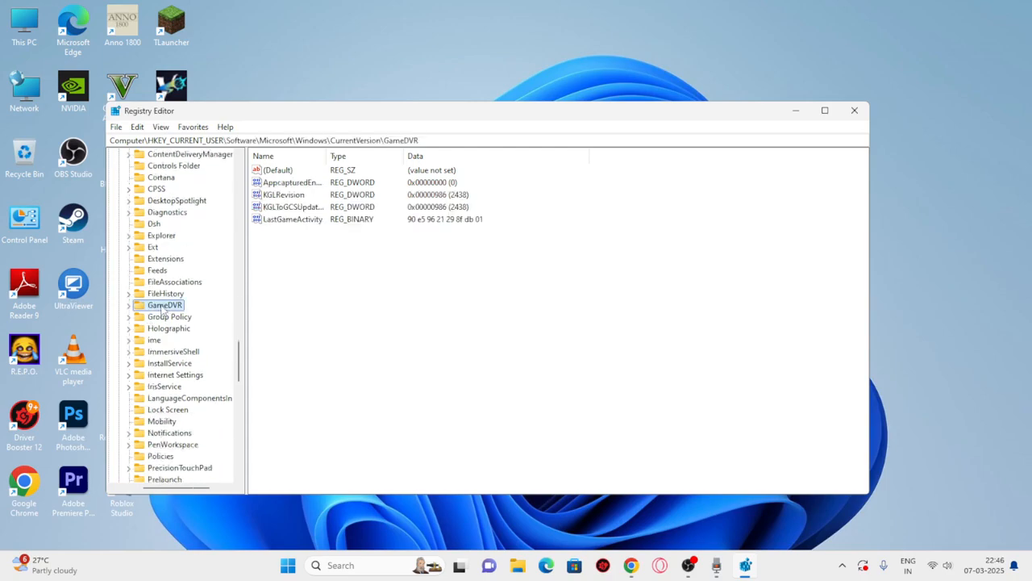
pyautogui.moveTo(306, 258)
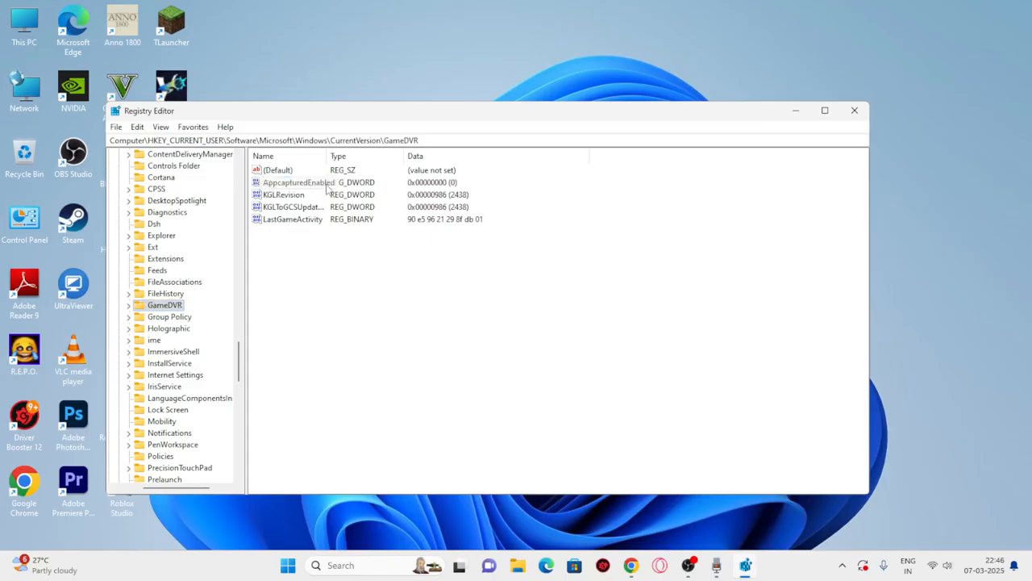
# - Edit the AppCaptureEnabled DWORD's value data and confirm it
pyautogui.doubleClick(298, 182)
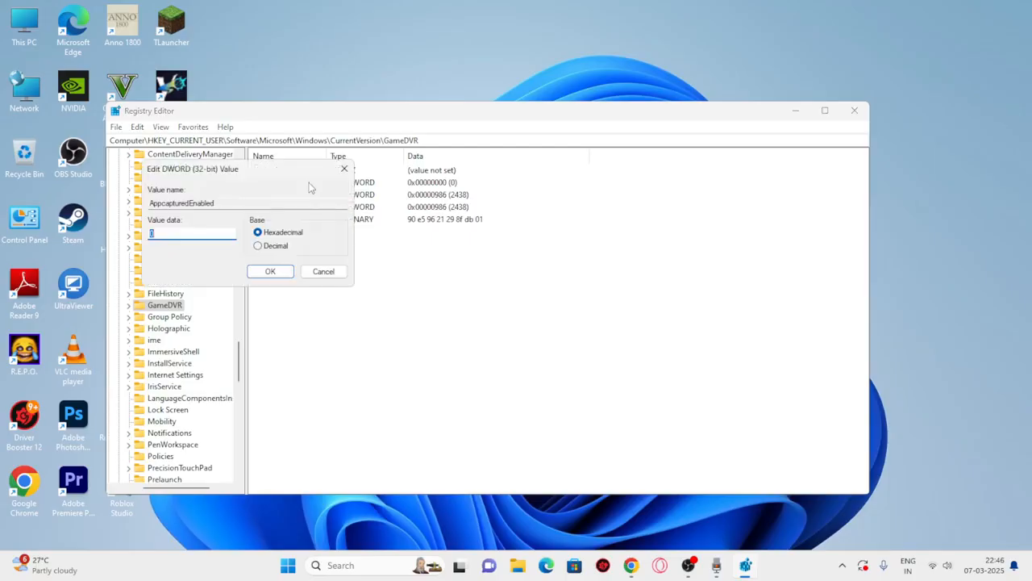
pyautogui.write('0')
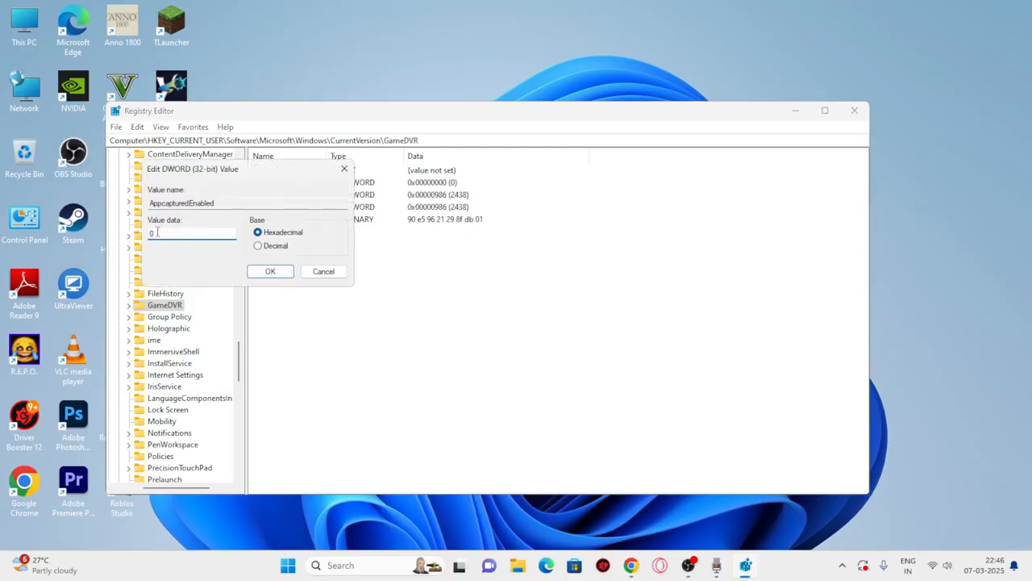
pyautogui.press('Backspace')
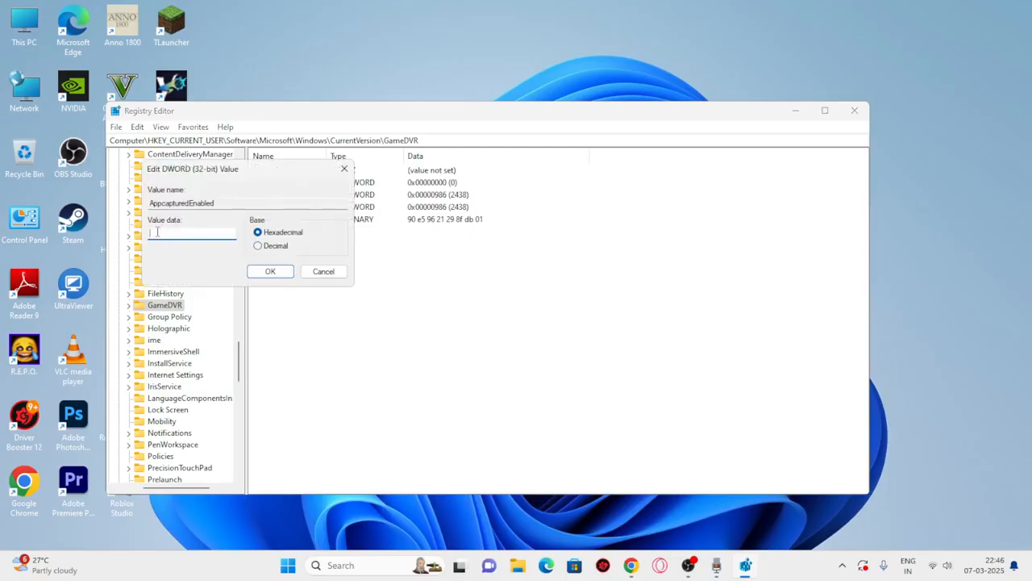
pyautogui.write('1')
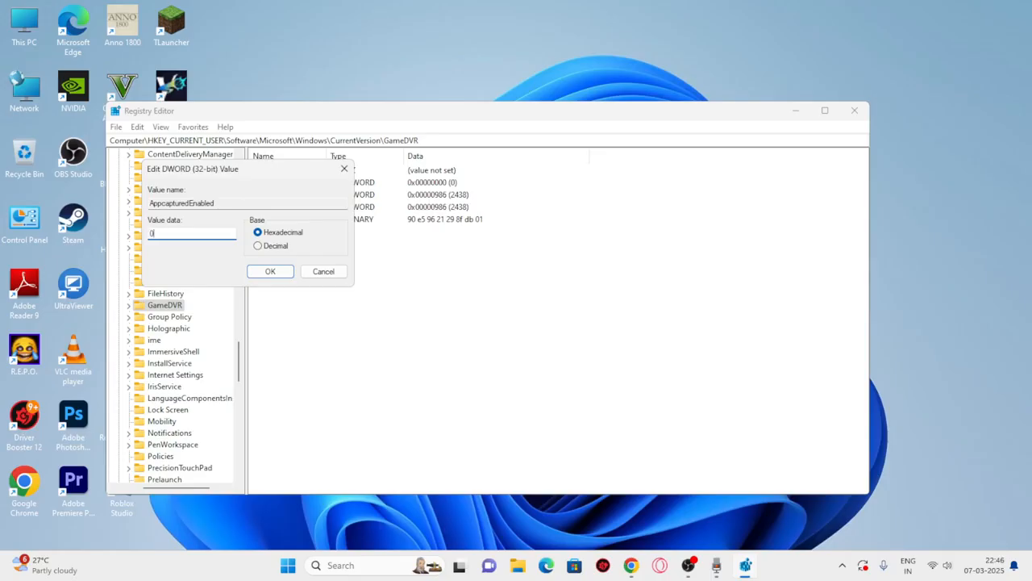
pyautogui.click(271, 271)
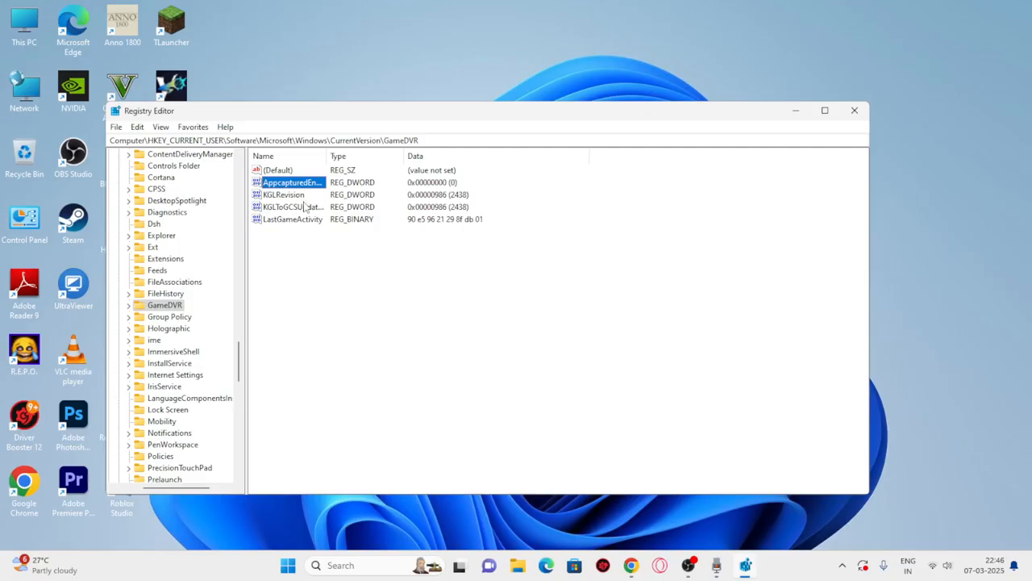
pyautogui.moveTo(268, 277)
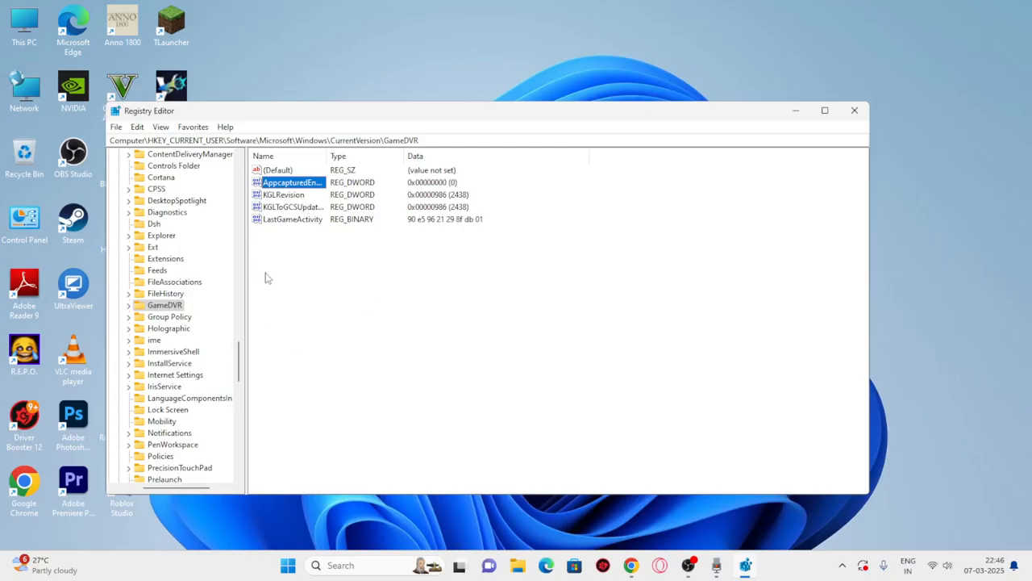
pyautogui.moveTo(273, 273)
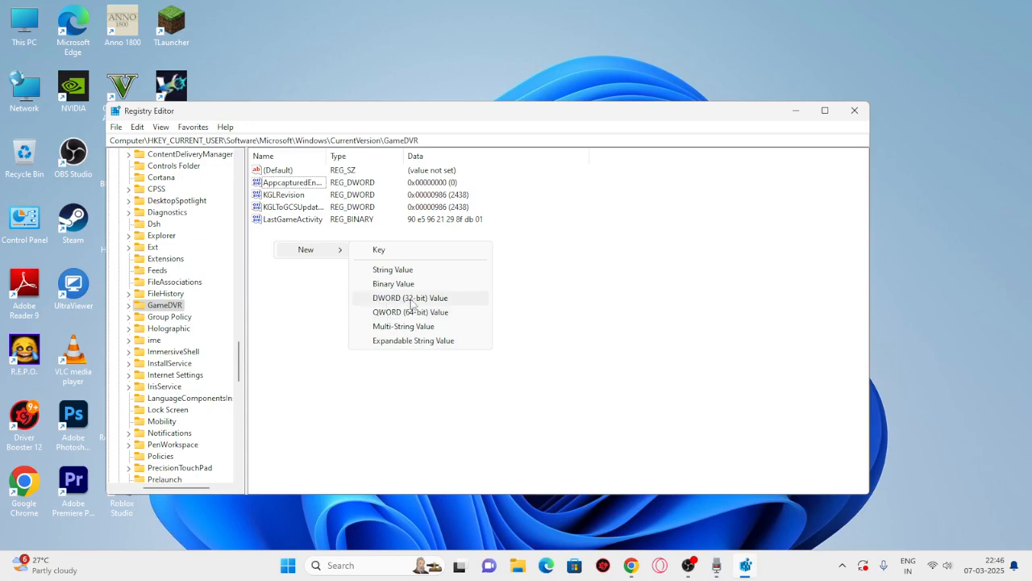
# - Create a new 32-bit DWORD under GameDVR and rename it AppcaptureEnabled; dismiss the duplicate-name error
pyautogui.click(409, 297)
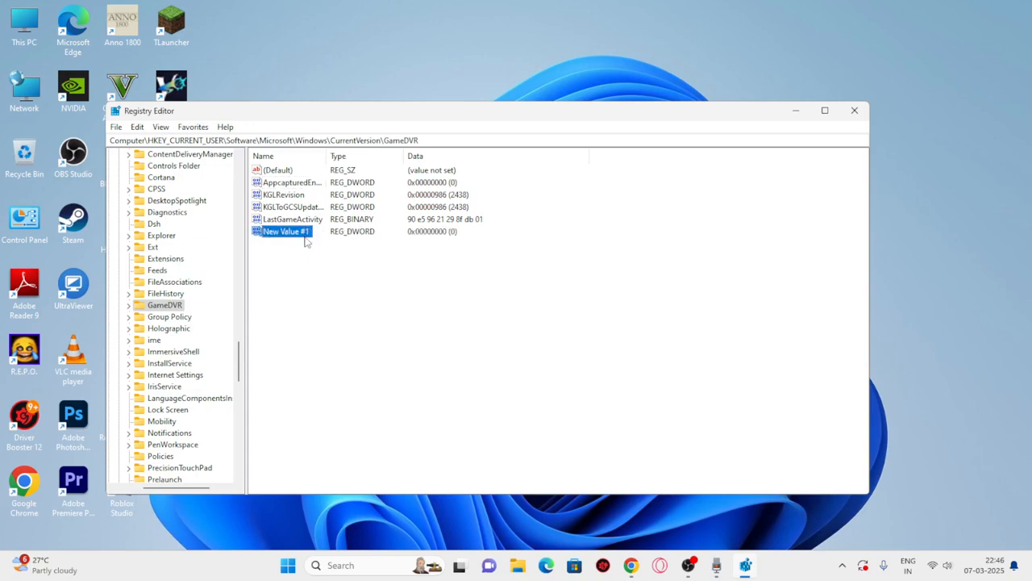
pyautogui.doubleClick(285, 232)
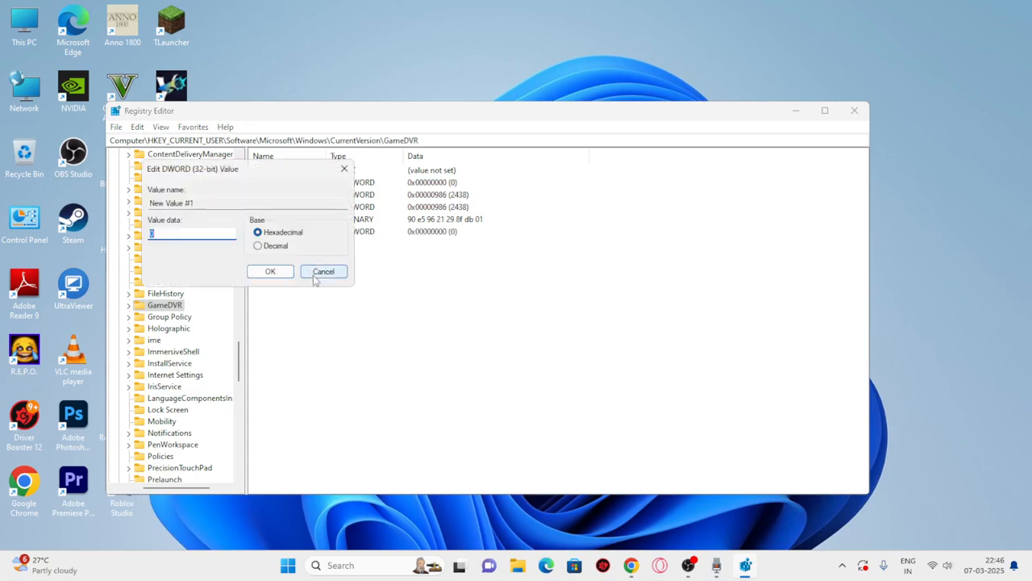
pyautogui.click(271, 271)
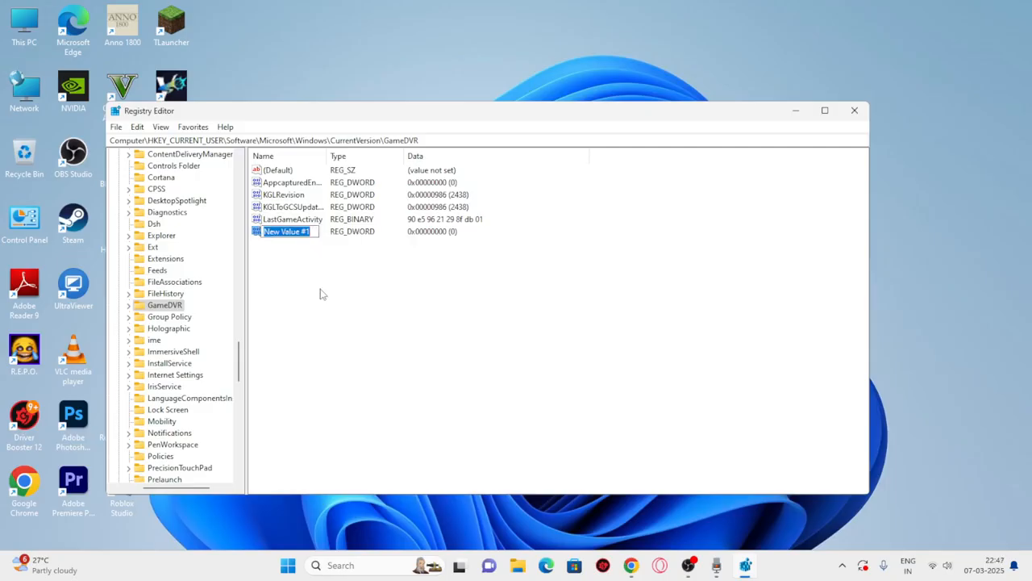
pyautogui.write('A')
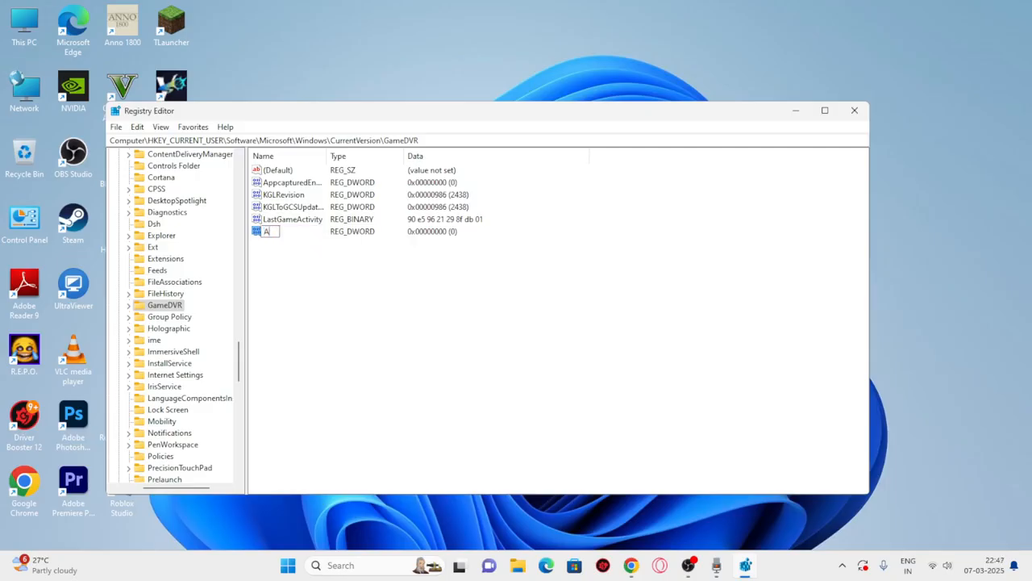
pyautogui.write('ppcapturedenab')
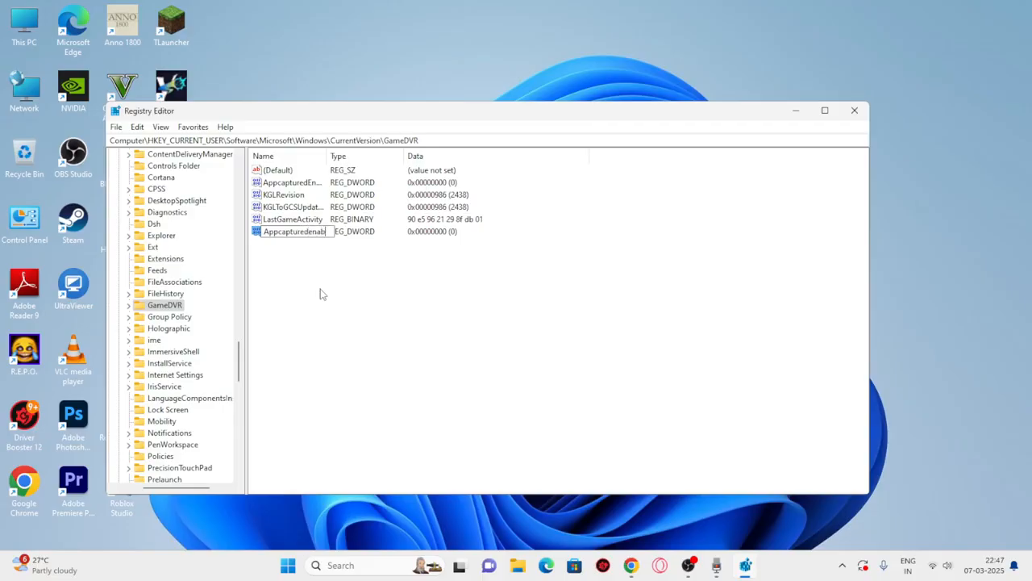
pyautogui.press('Return')
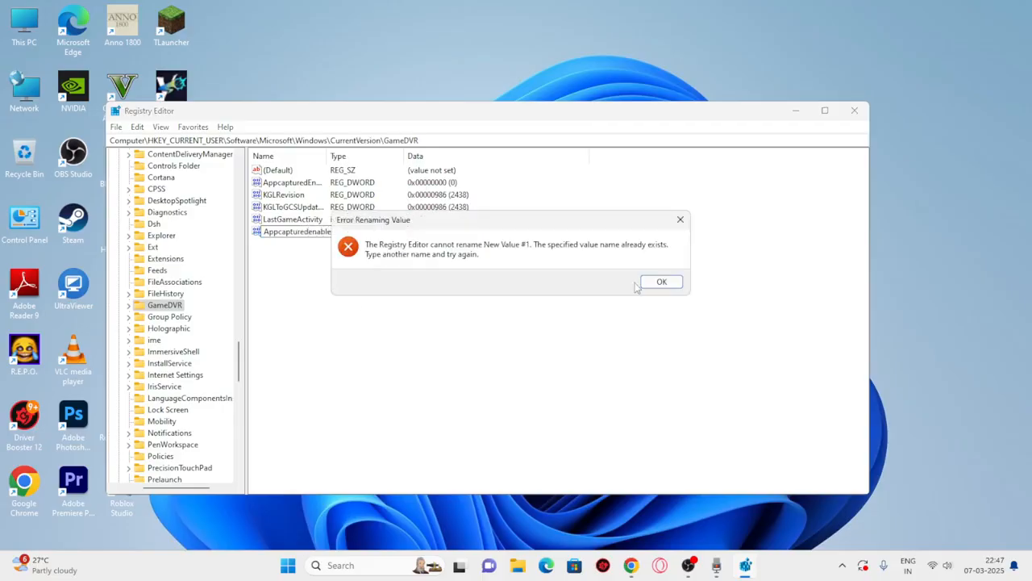
pyautogui.click(661, 281)
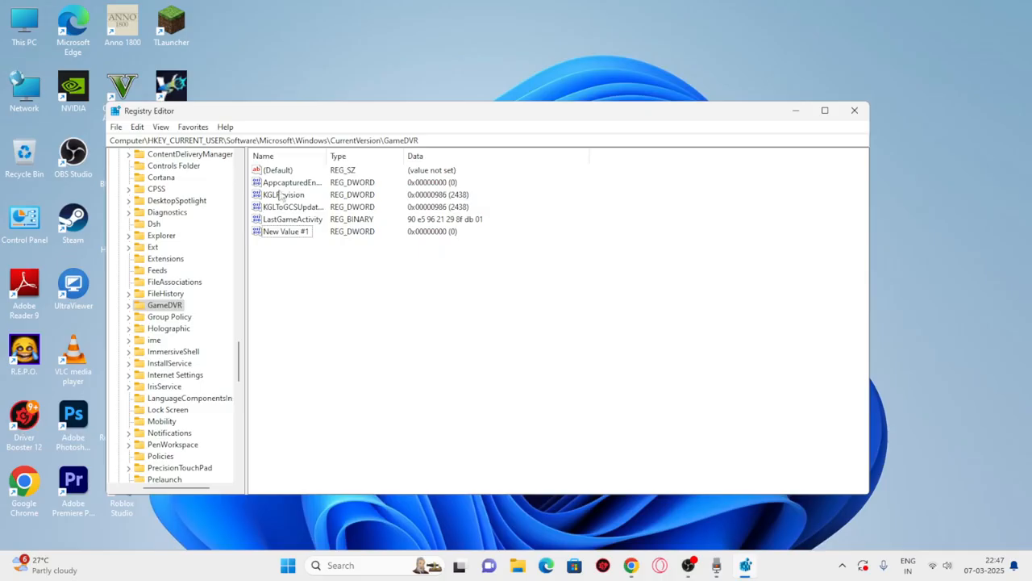
# - Select the existing AppCaptureEnabled value and close Registry Editor
pyautogui.click(291, 182)
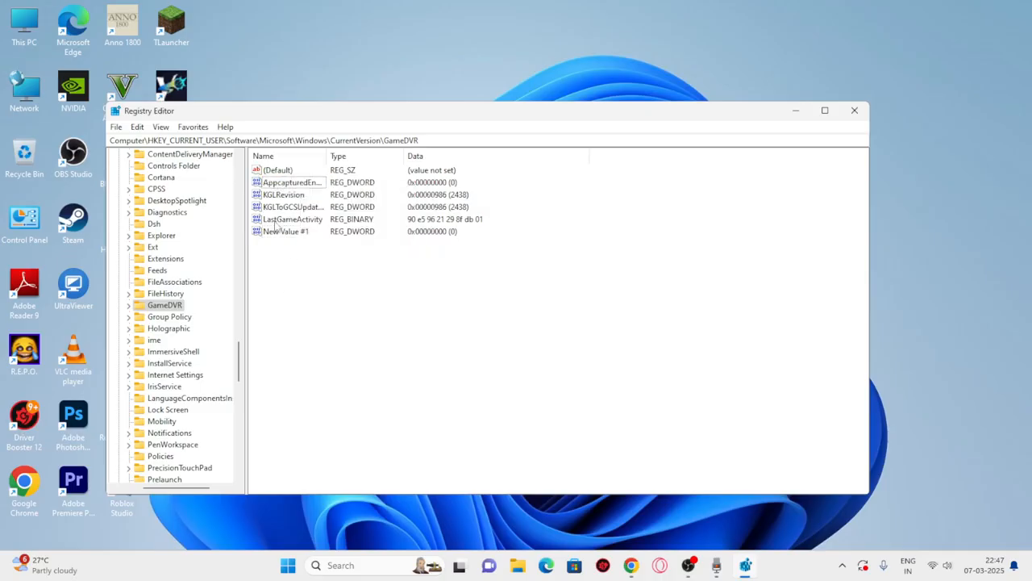
pyautogui.click(291, 181)
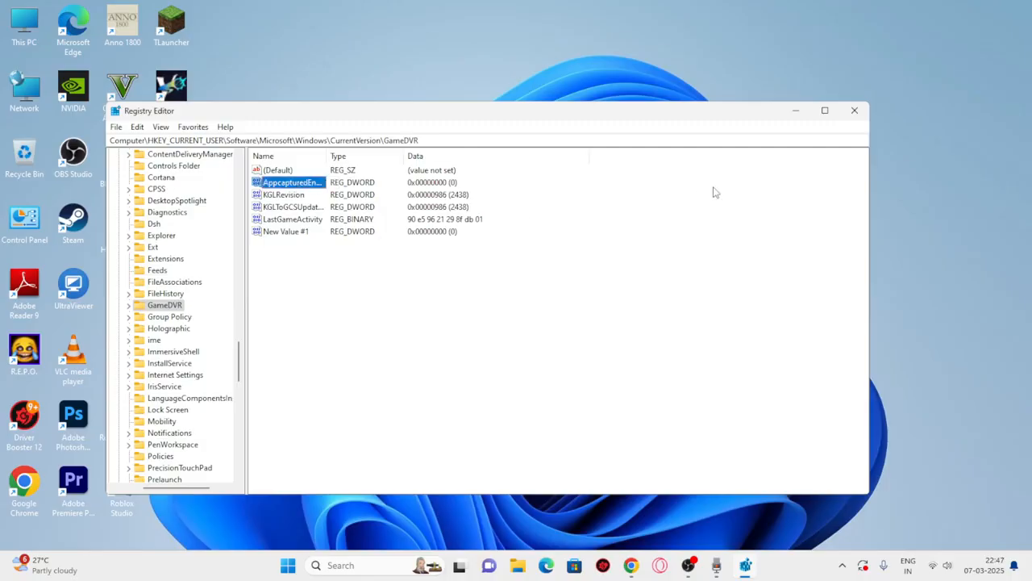
pyautogui.click(855, 109)
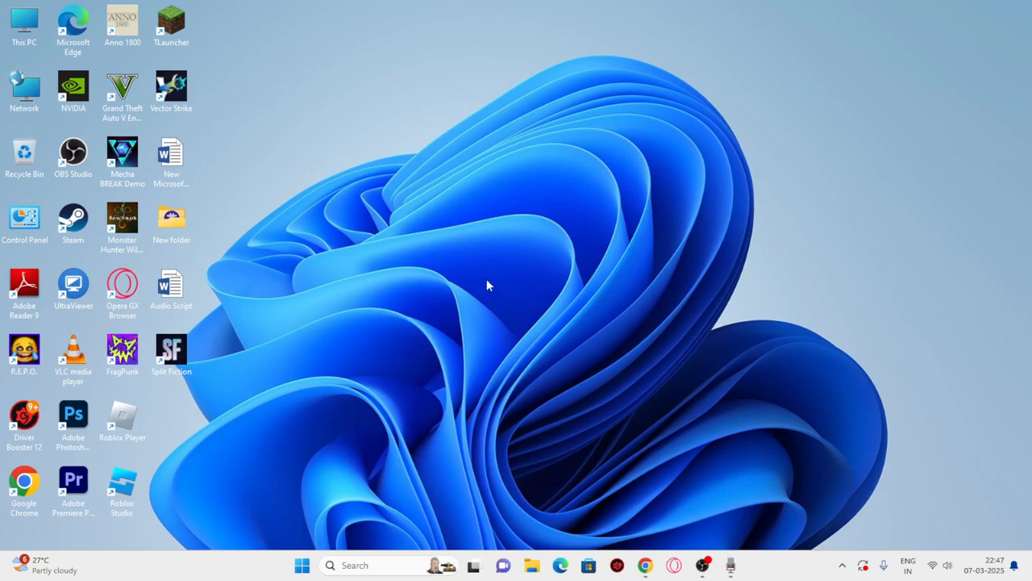
pyautogui.moveTo(441, 186)
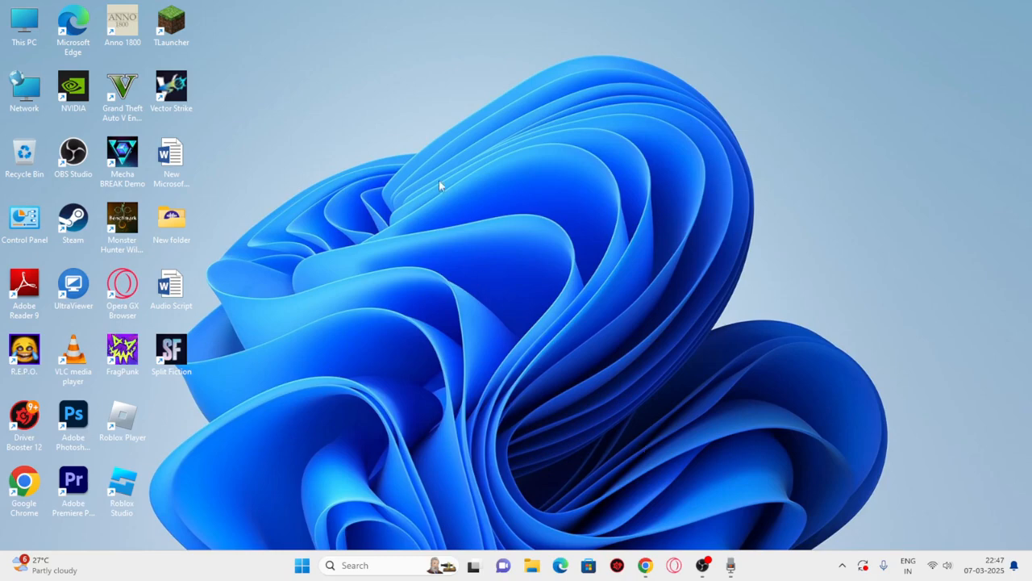